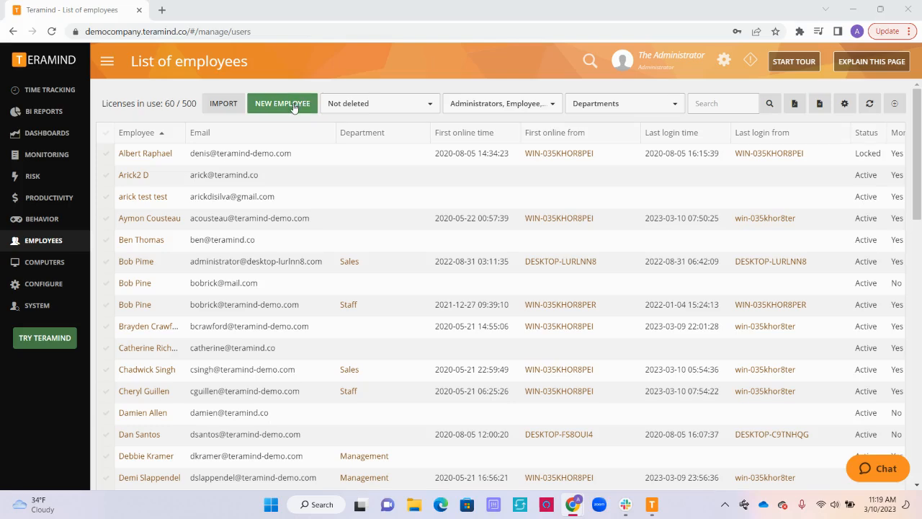
Step: Start a new employee and view its Account Info section with default task and access level
left_click(282, 103)
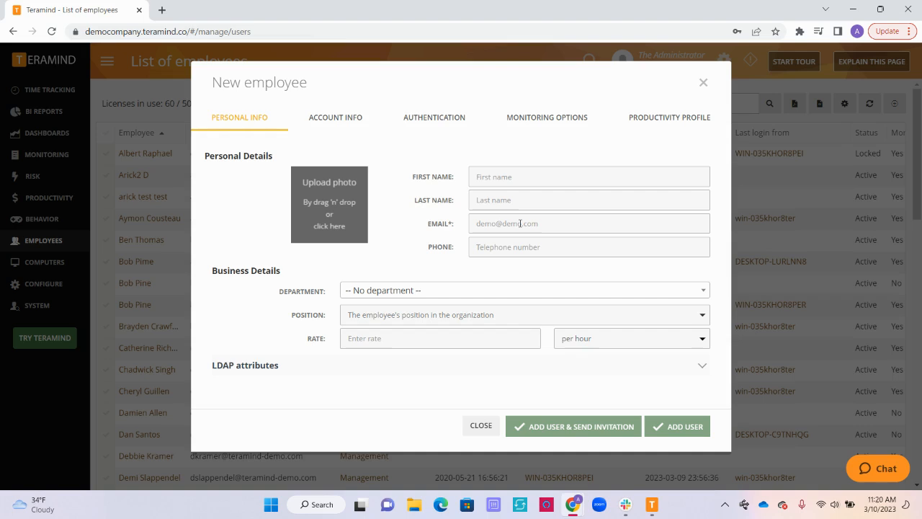
left_click(335, 118)
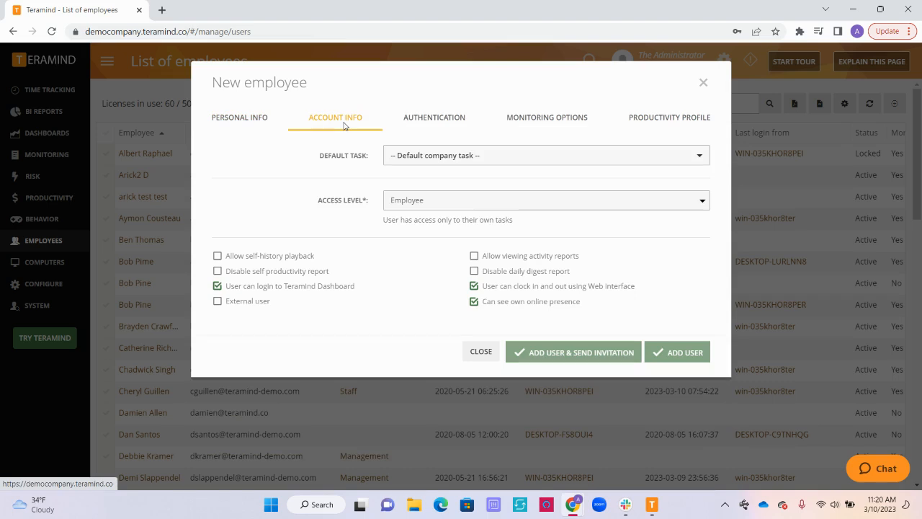
Step: Browse the Default task choices, then the Authentication, Monitoring Options and Productivity Profile sections
left_click(546, 155)
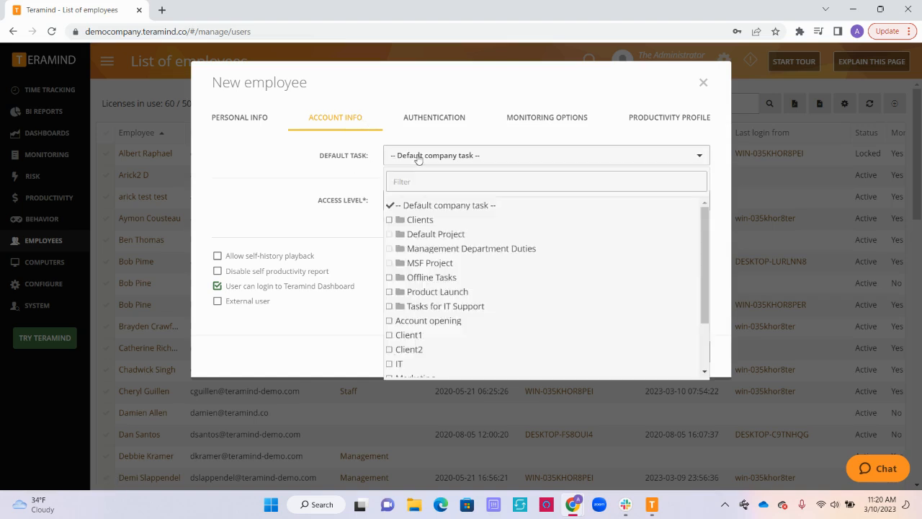
left_click(433, 117)
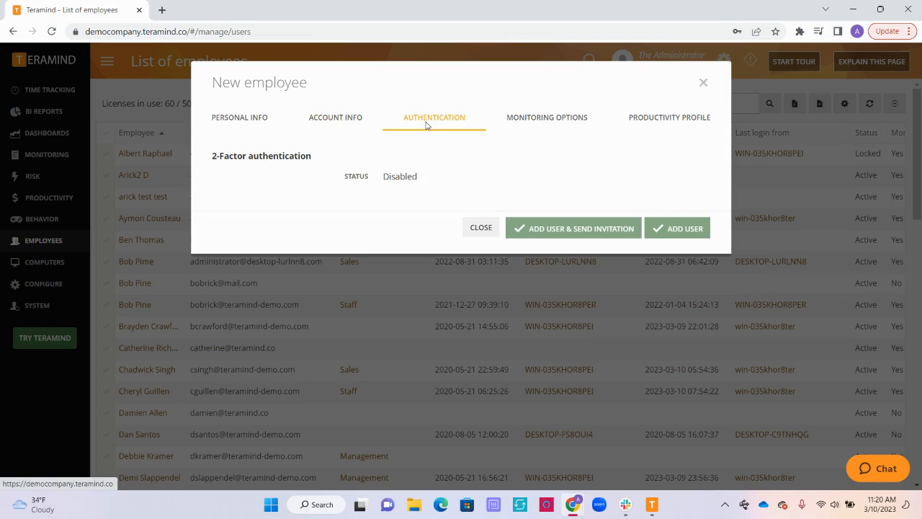
left_click(542, 117)
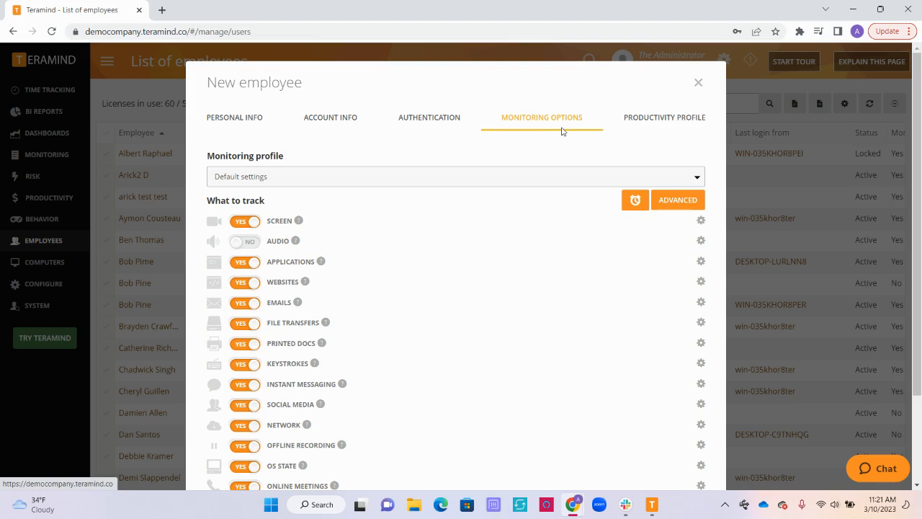
mouse_move(568, 174)
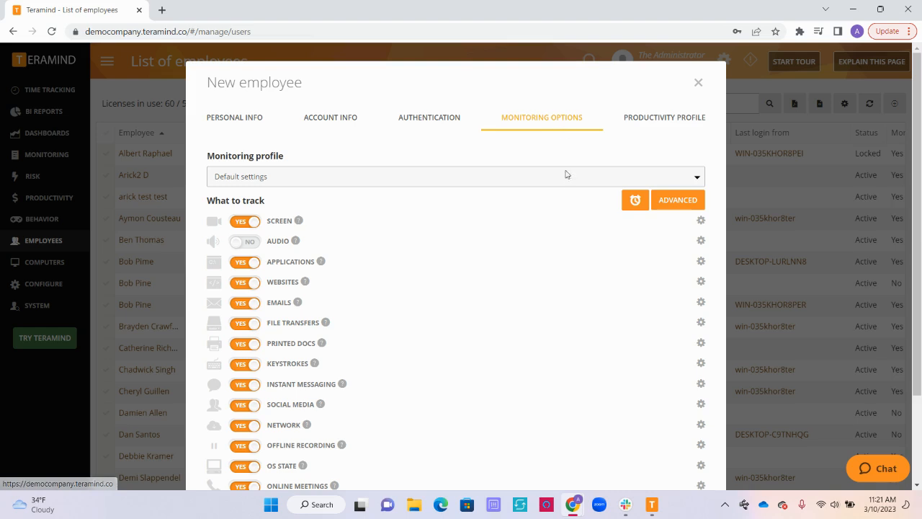
left_click(664, 117)
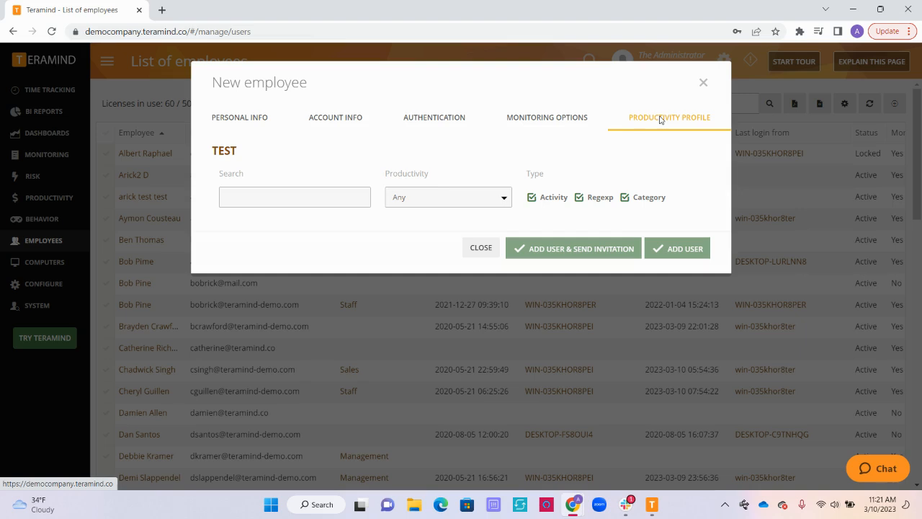
mouse_move(403, 204)
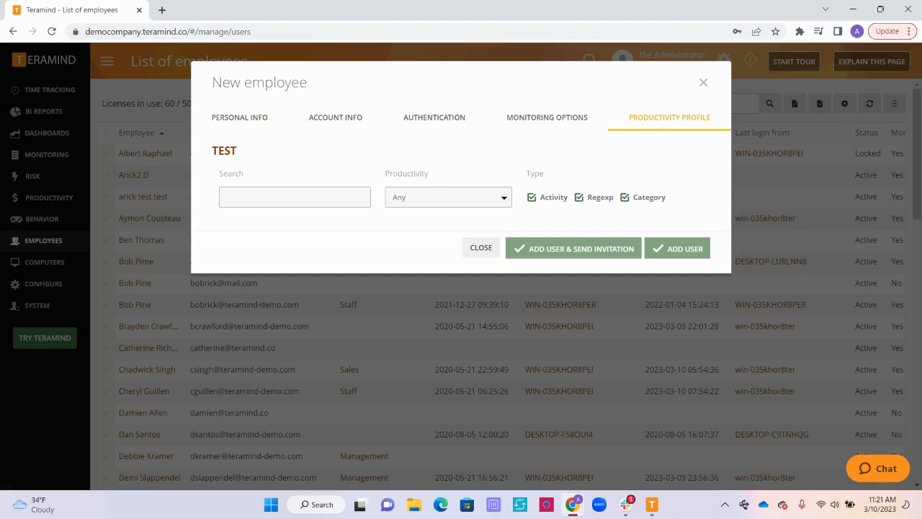
mouse_move(685, 228)
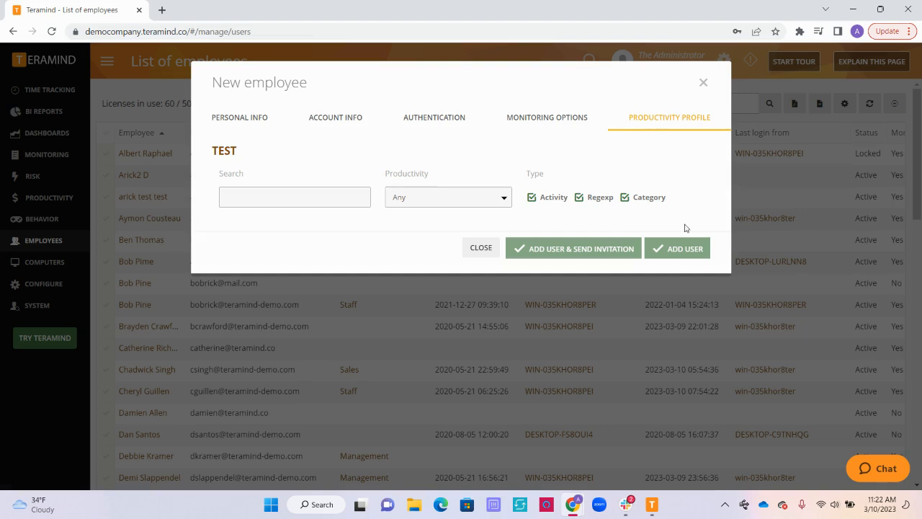
mouse_move(587, 261)
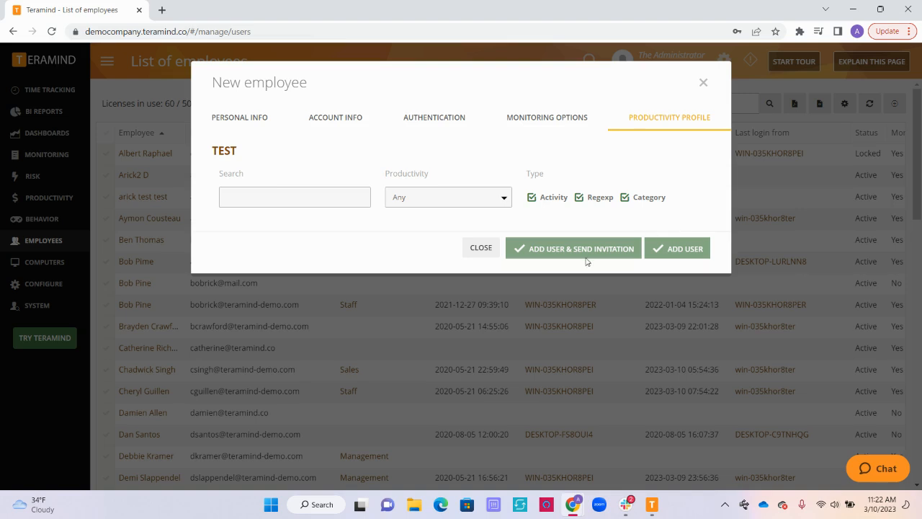
mouse_move(666, 252)
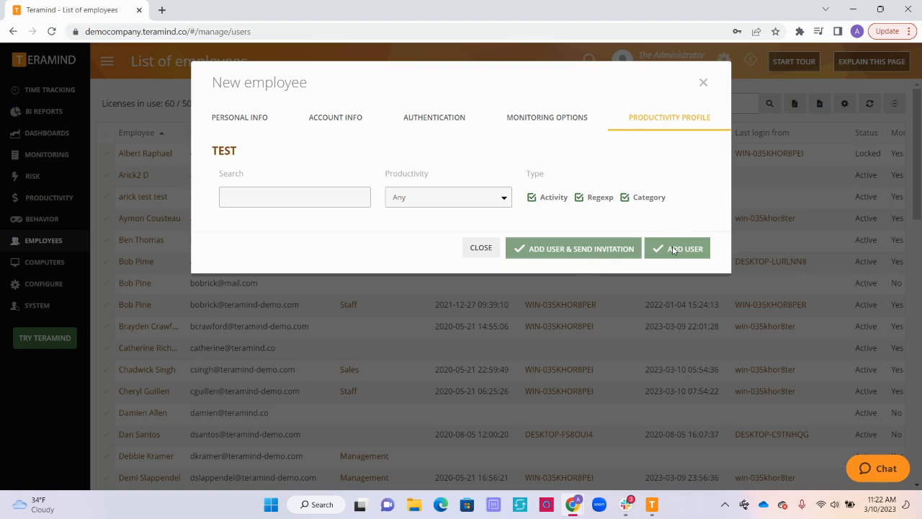
mouse_move(642, 216)
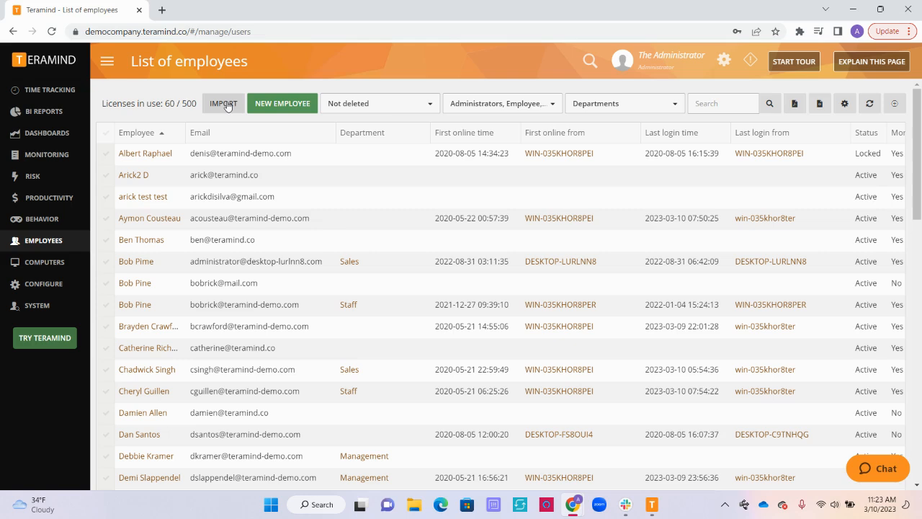
left_click(224, 103)
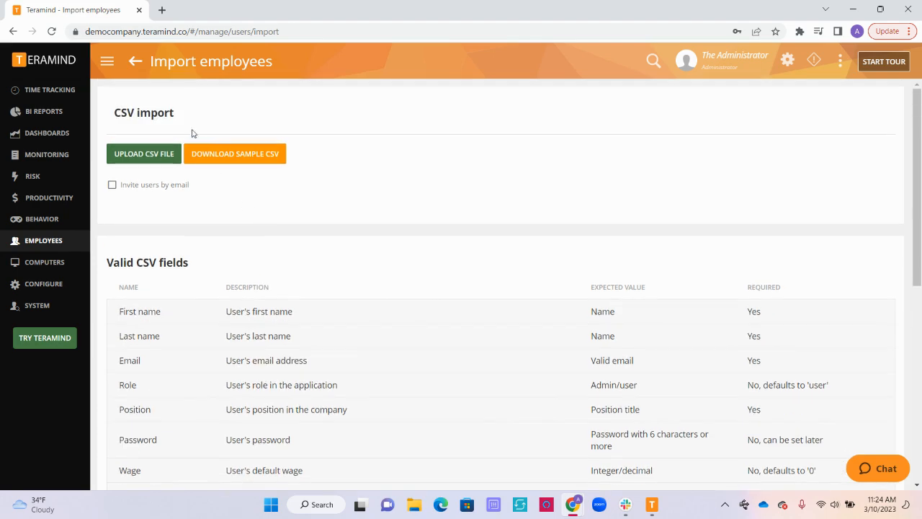
left_click(135, 60)
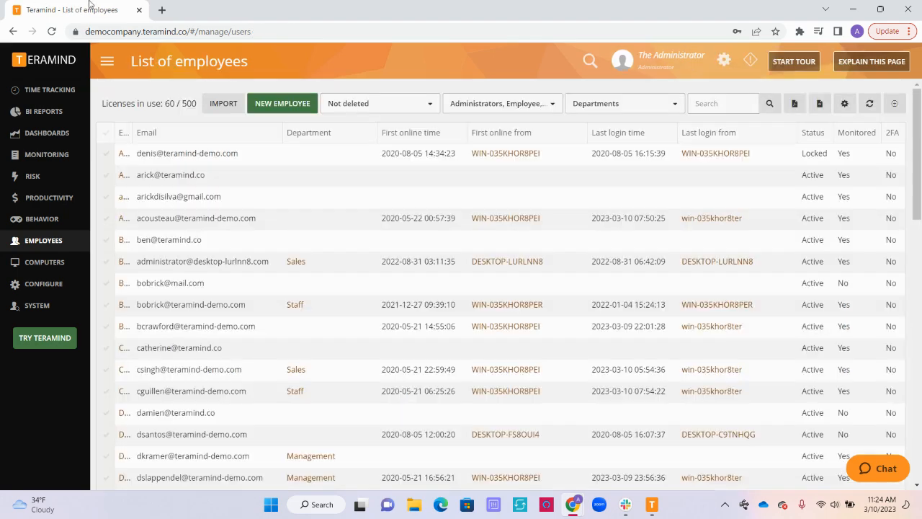
mouse_move(138, 108)
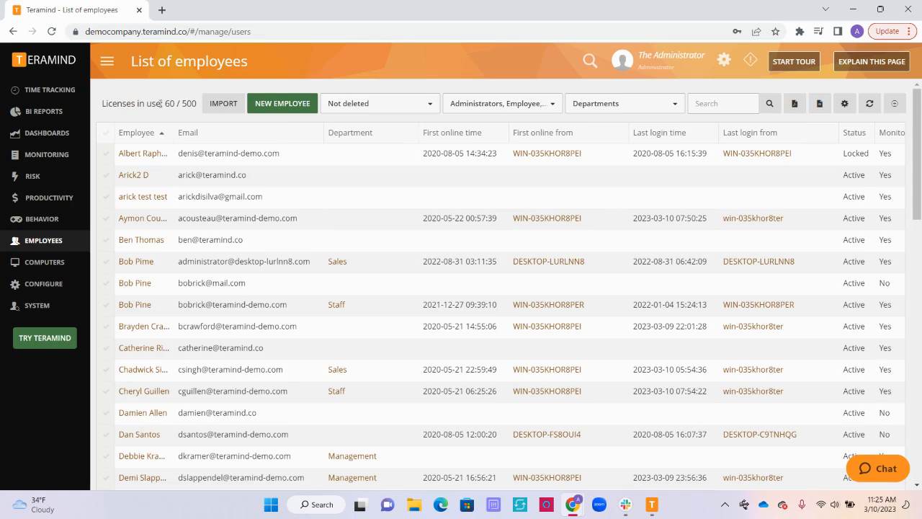
Step: Tick the first employee row's checkbox to reveal the Select action menu
left_click(106, 153)
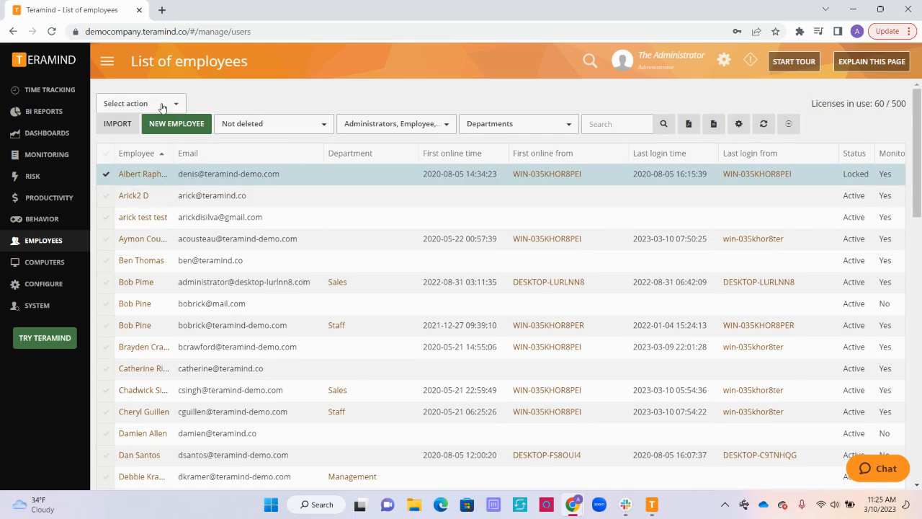
left_click(141, 103)
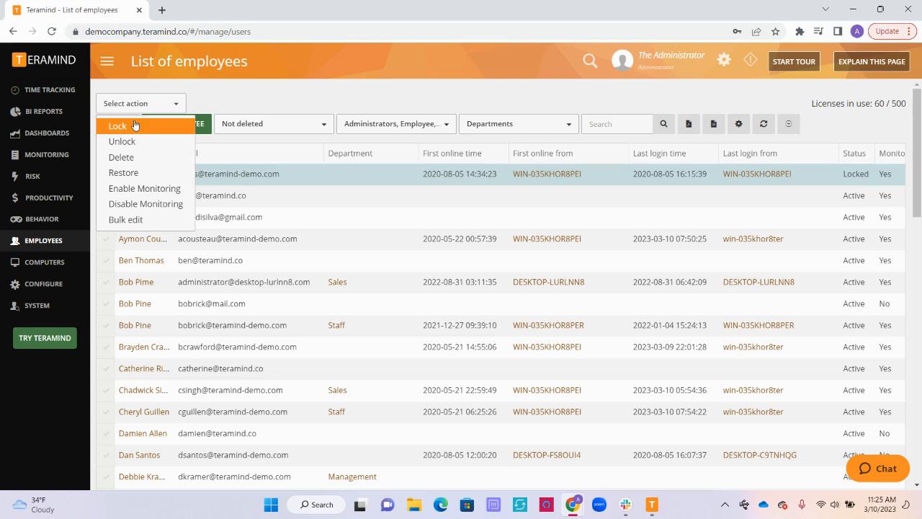
mouse_move(148, 105)
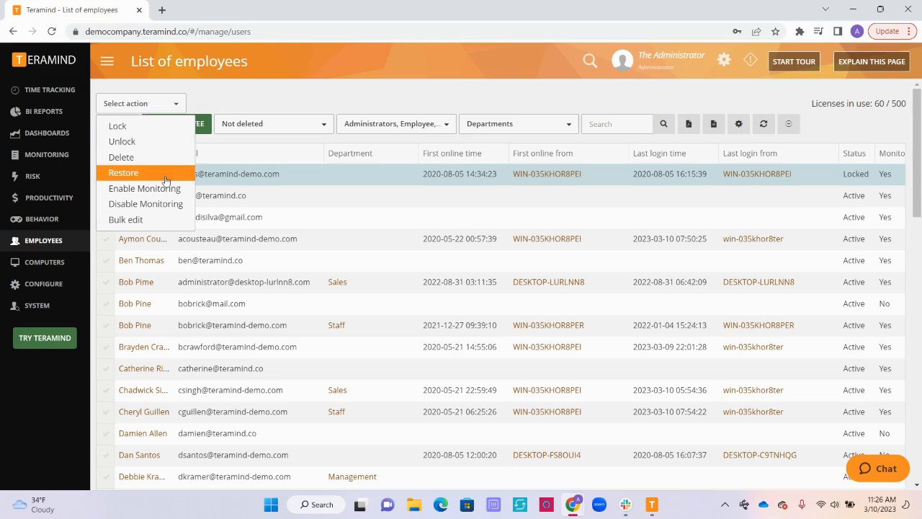
mouse_move(151, 180)
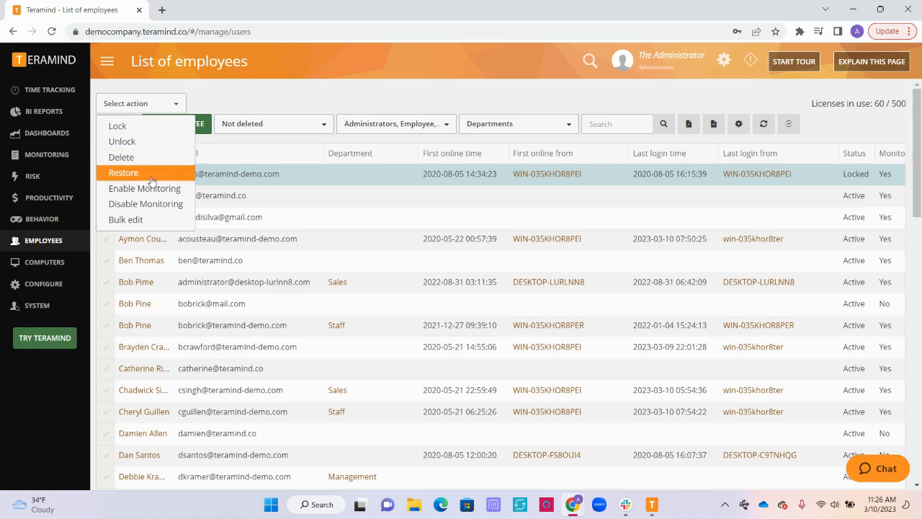
mouse_move(145, 204)
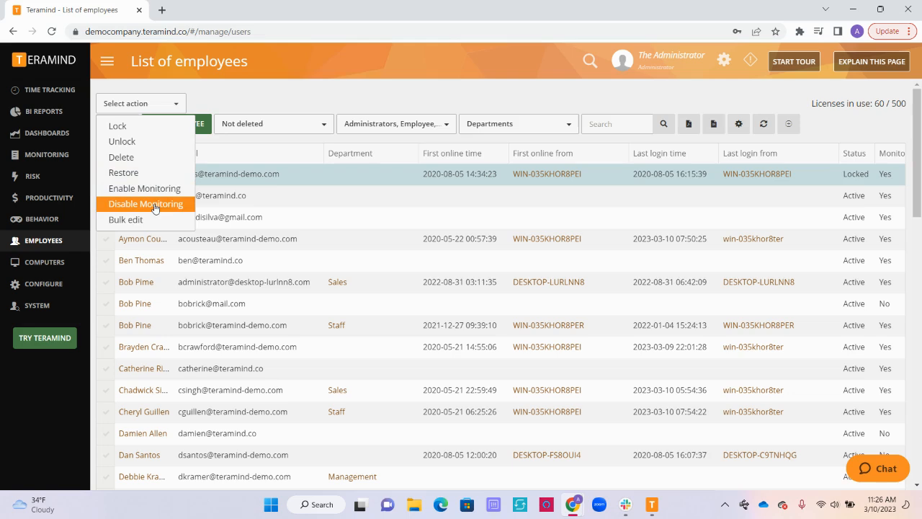
mouse_move(126, 220)
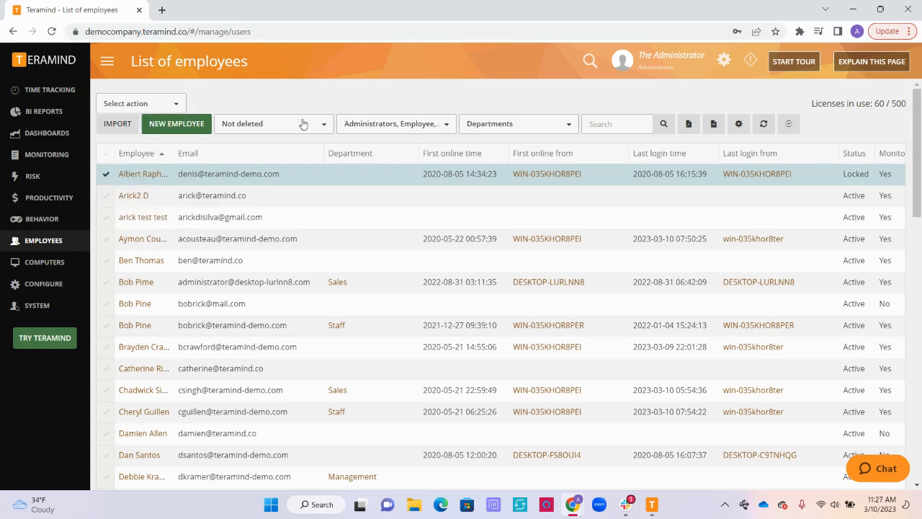
Step: Set the status filter to All, including deleted and locked-out employees, and view role choices
left_click(272, 123)
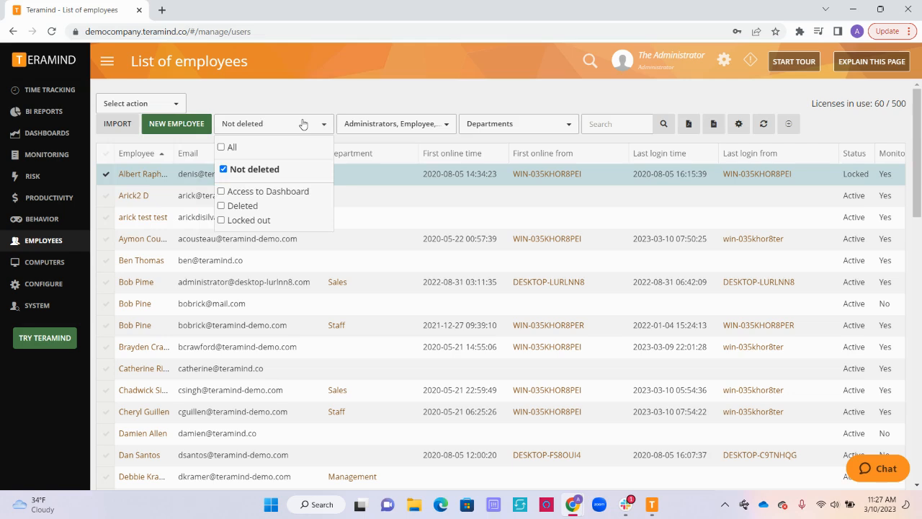
mouse_move(304, 127)
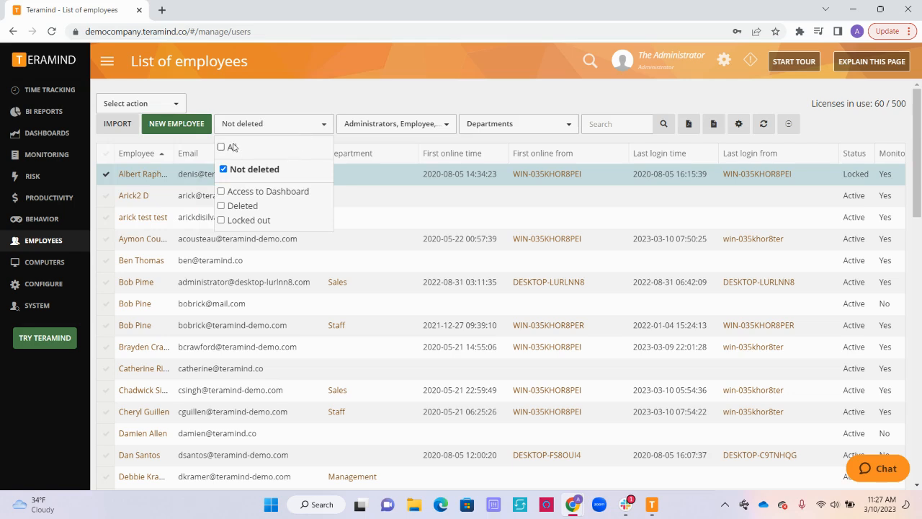
left_click(221, 147)
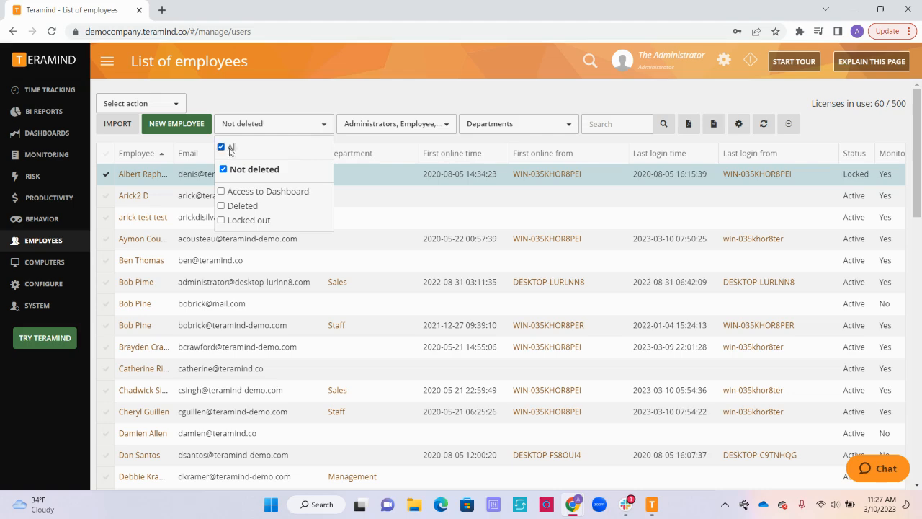
left_click(221, 147)
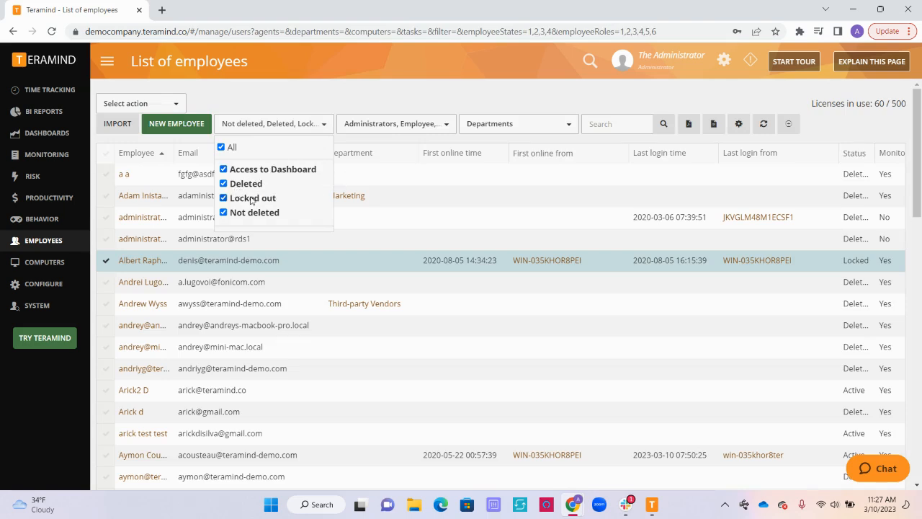
mouse_move(252, 198)
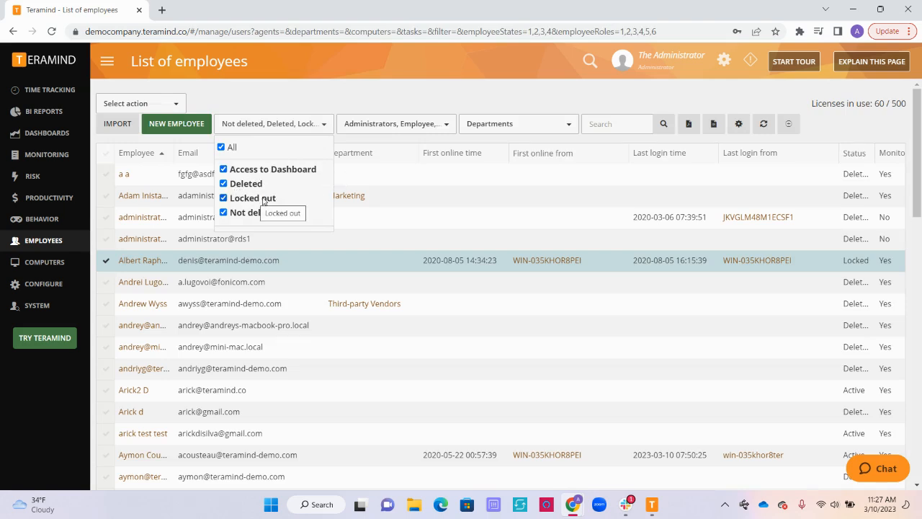
left_click(395, 123)
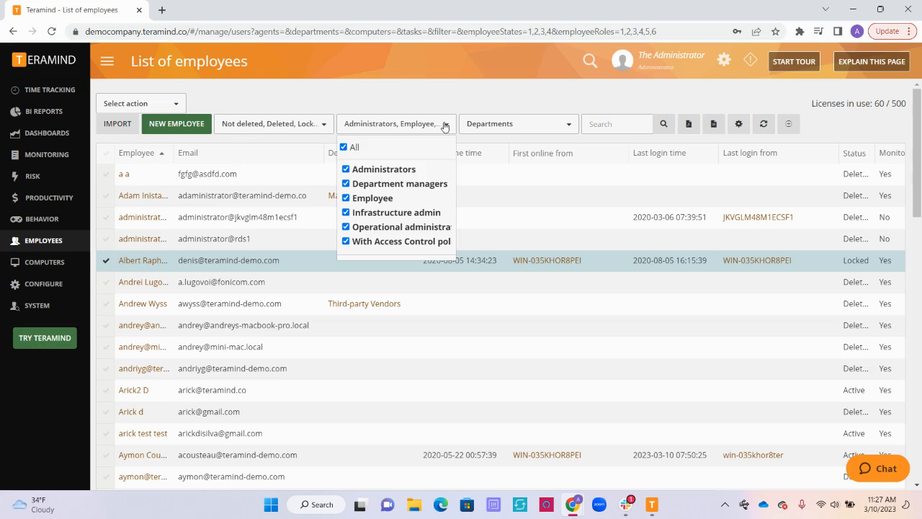
left_click(517, 123)
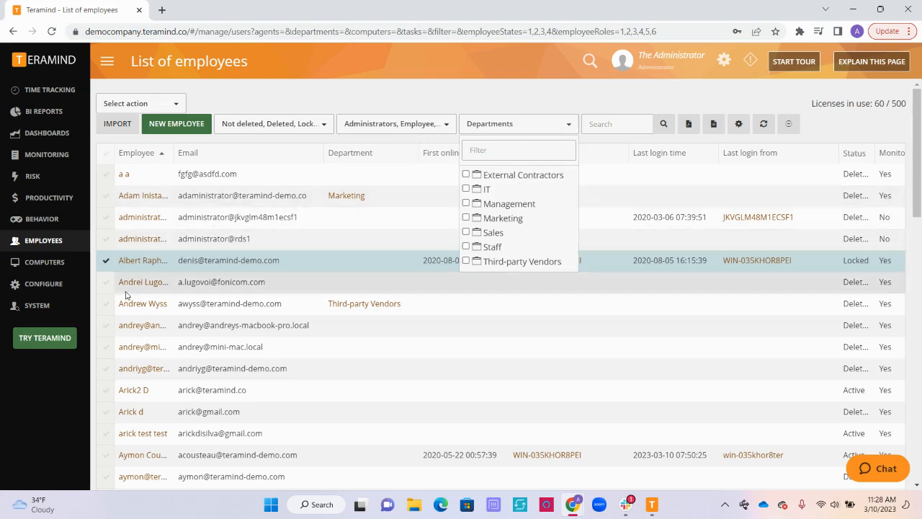
left_click(504, 123)
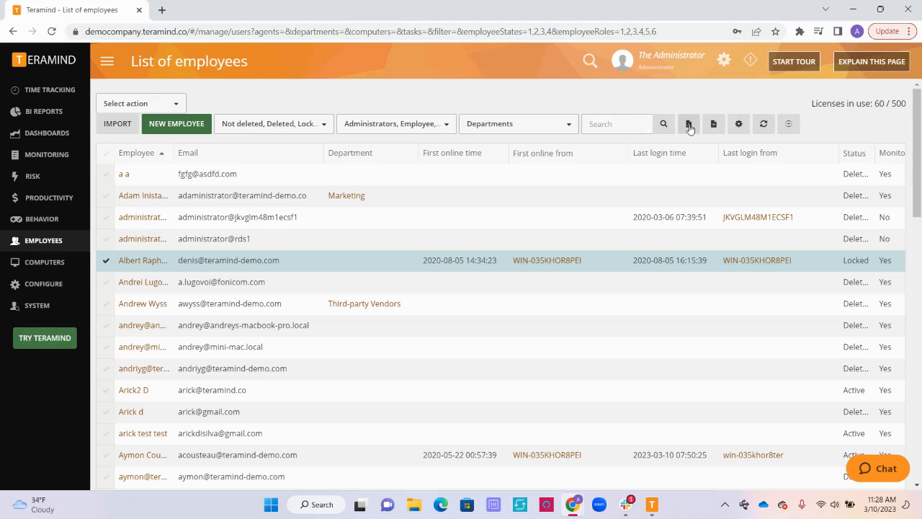
mouse_move(688, 295)
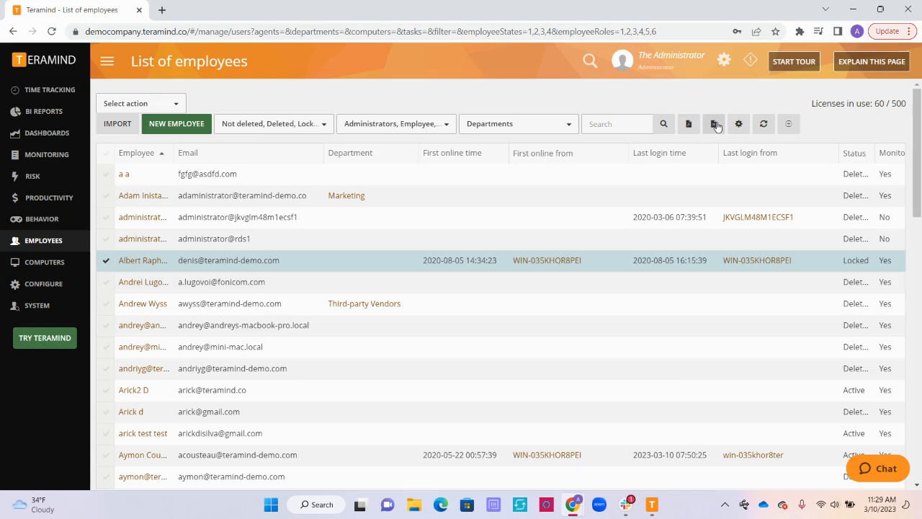
left_click(688, 123)
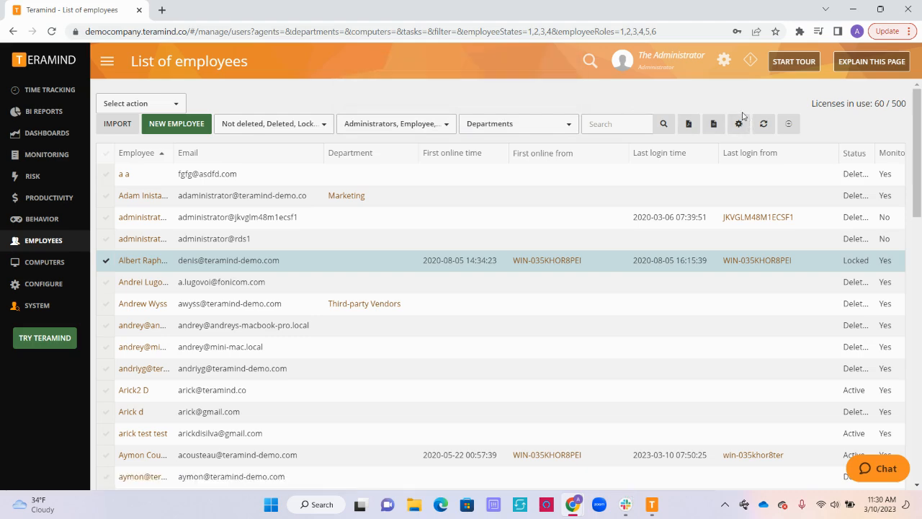
Step: Open Report settings and toggle First Online From off and back on under Active grid columns
left_click(739, 123)
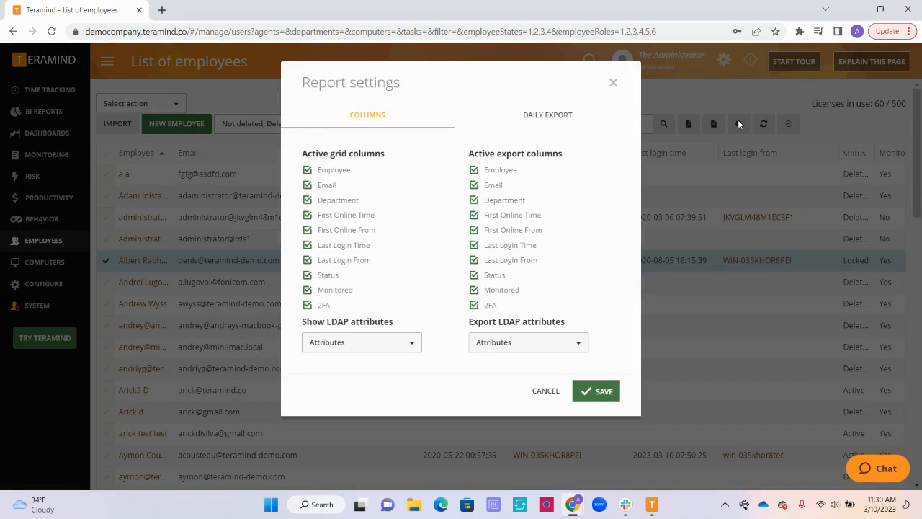
mouse_move(345, 232)
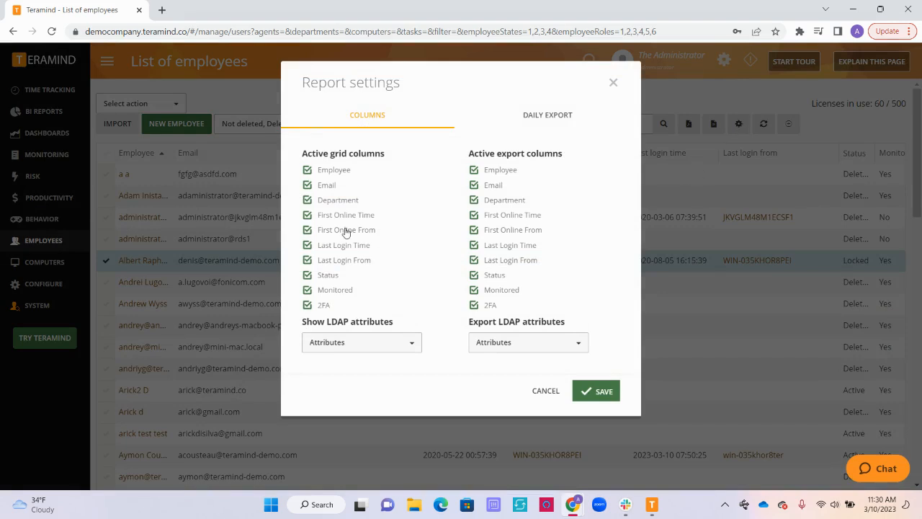
left_click(308, 229)
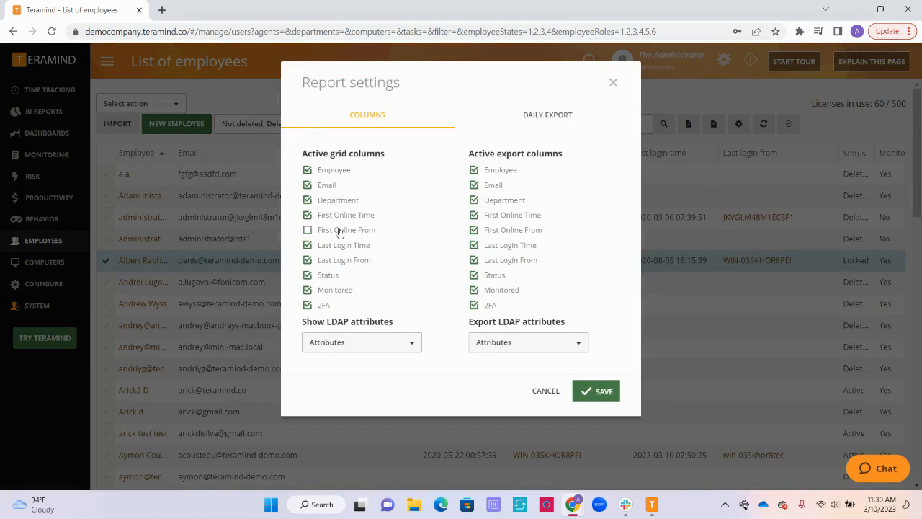
left_click(308, 229)
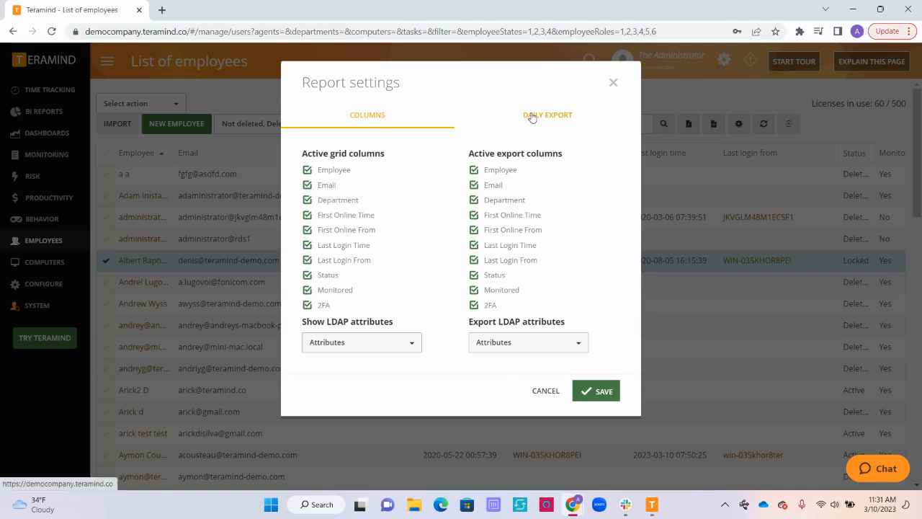
left_click(547, 114)
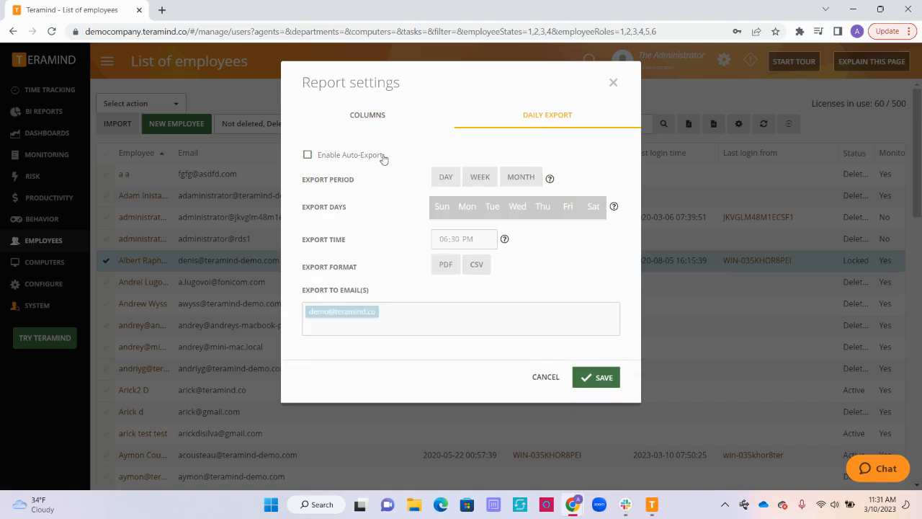
left_click(308, 154)
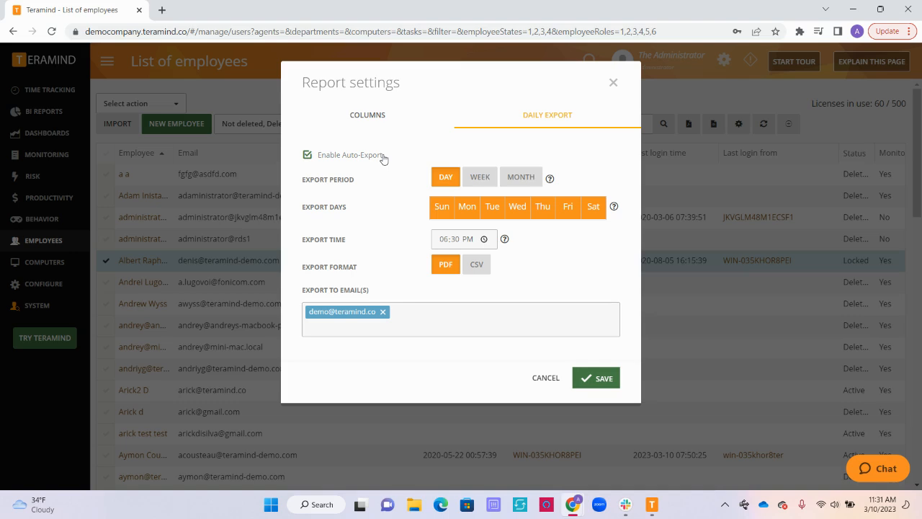
mouse_move(479, 177)
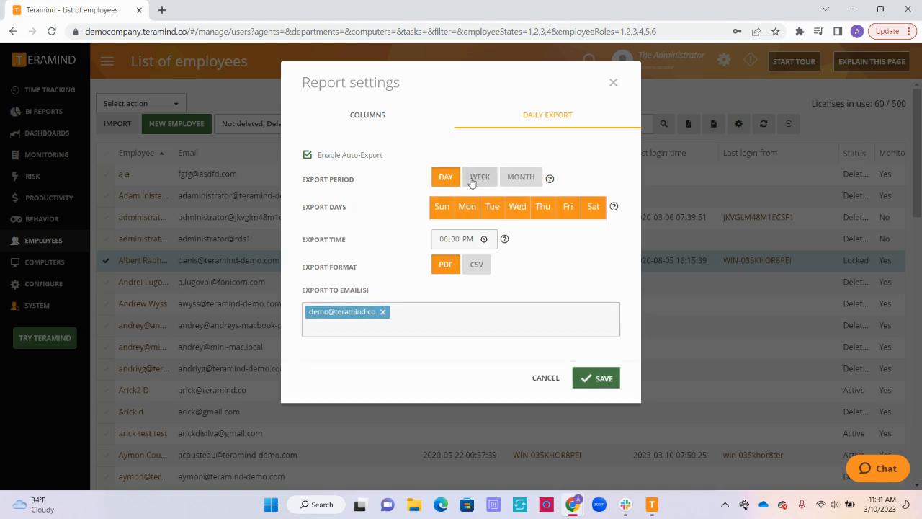
mouse_move(535, 213)
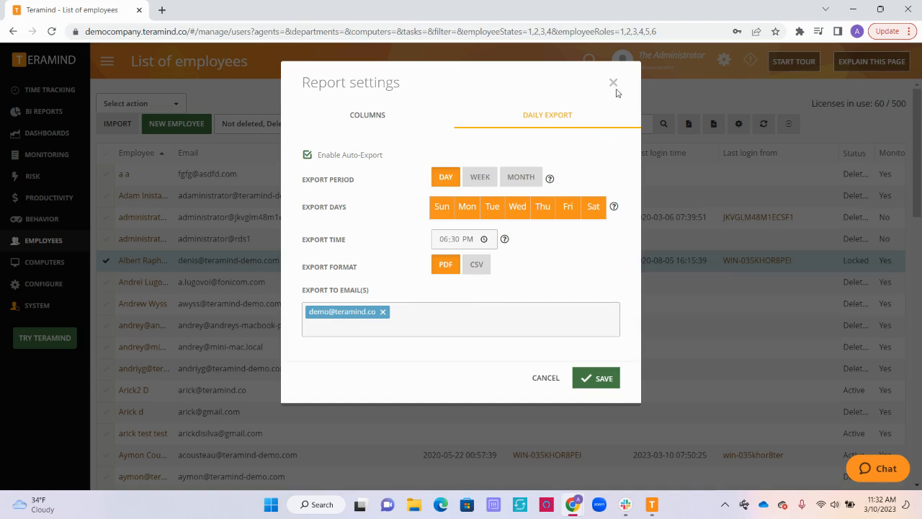
Step: Close Report settings and confirm YES to discard unsaved changes
left_click(613, 83)
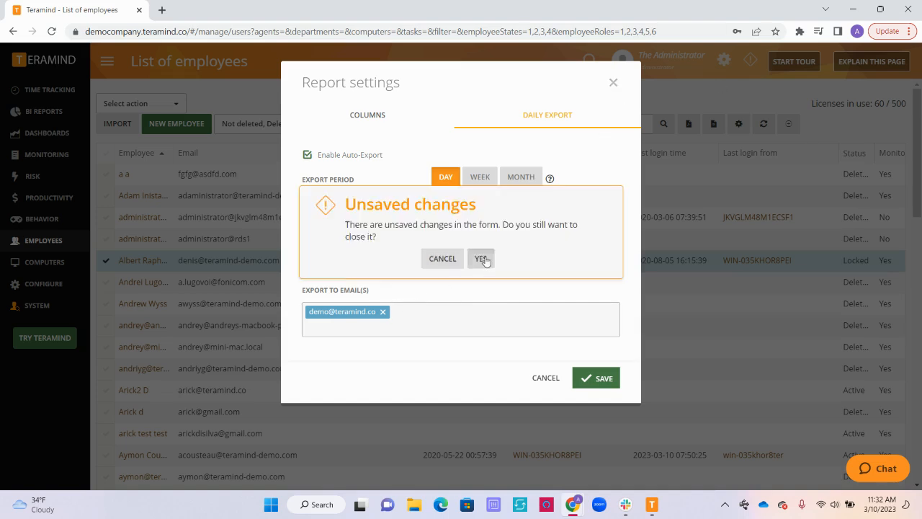
left_click(481, 258)
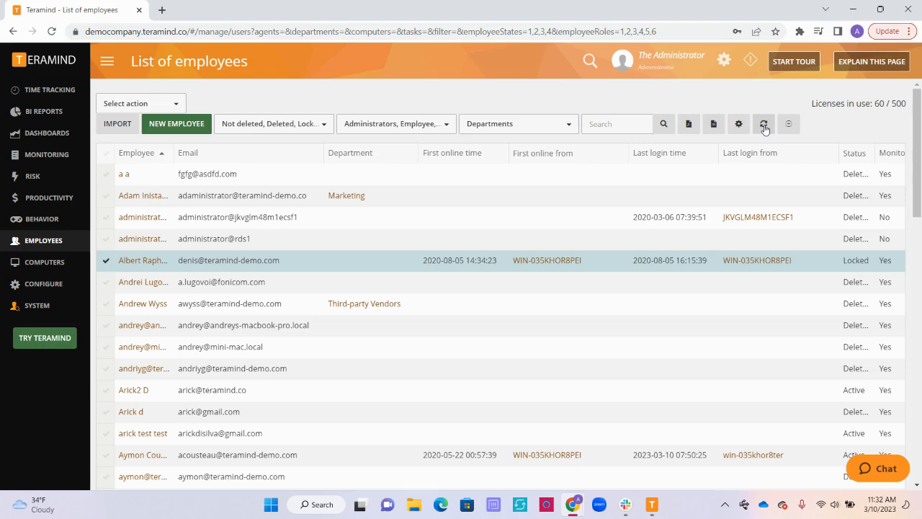
mouse_move(763, 123)
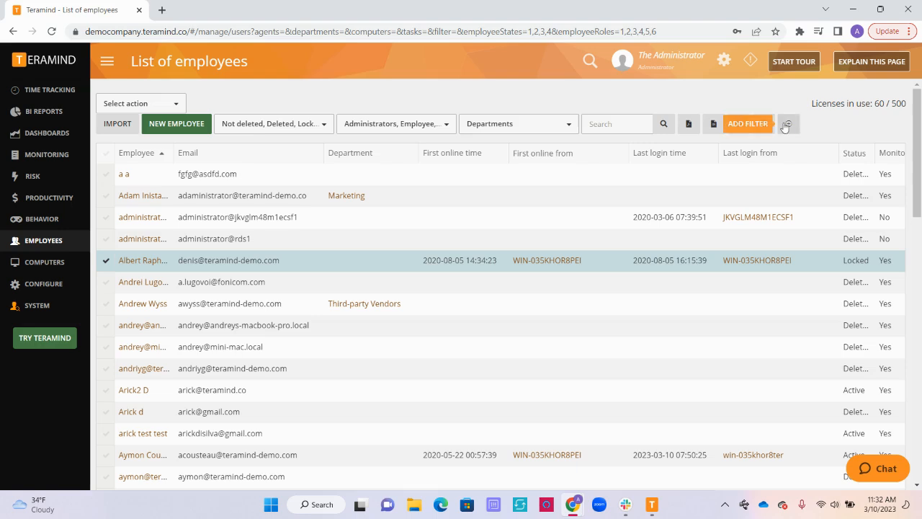
Step: Show the Attribute and Values filter fields via ADD FILTER
left_click(747, 123)
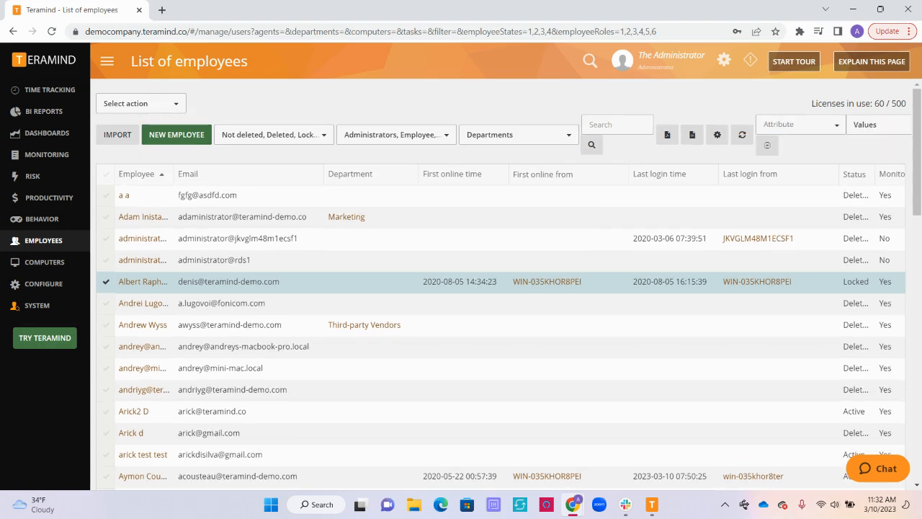
mouse_move(824, 151)
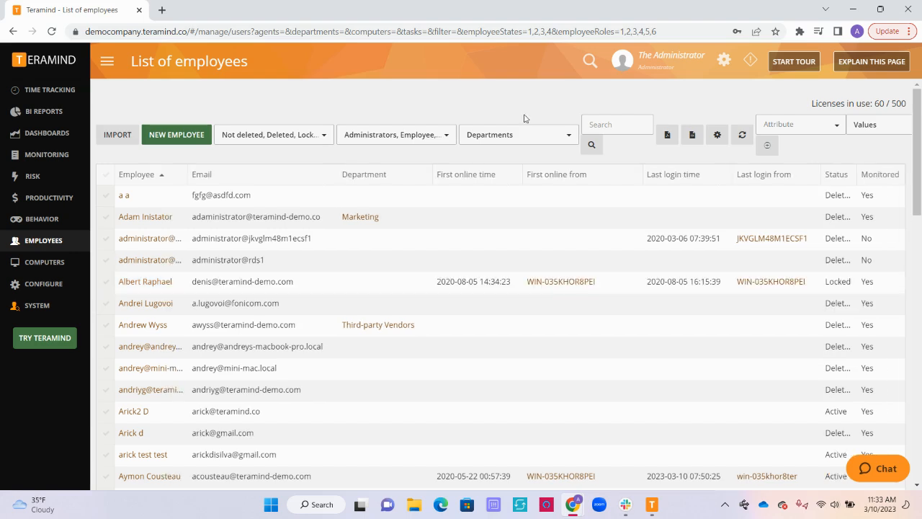
mouse_move(489, 189)
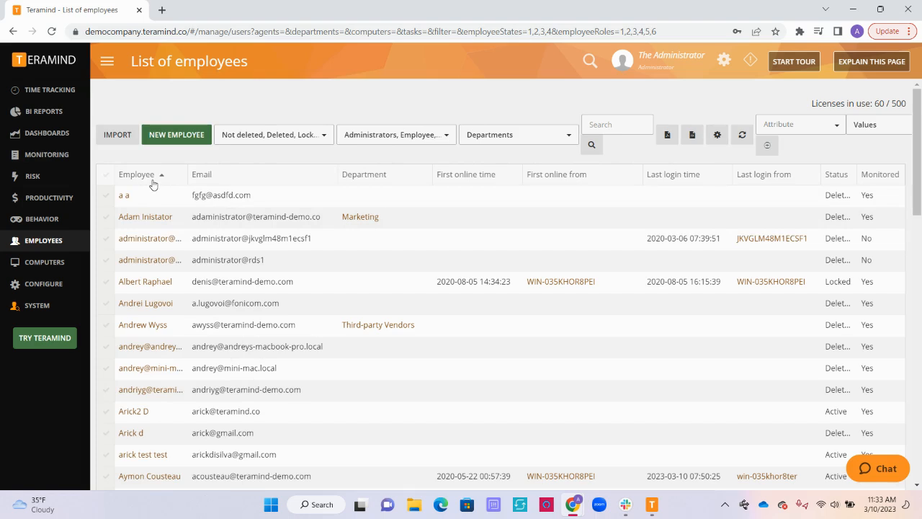
mouse_move(210, 181)
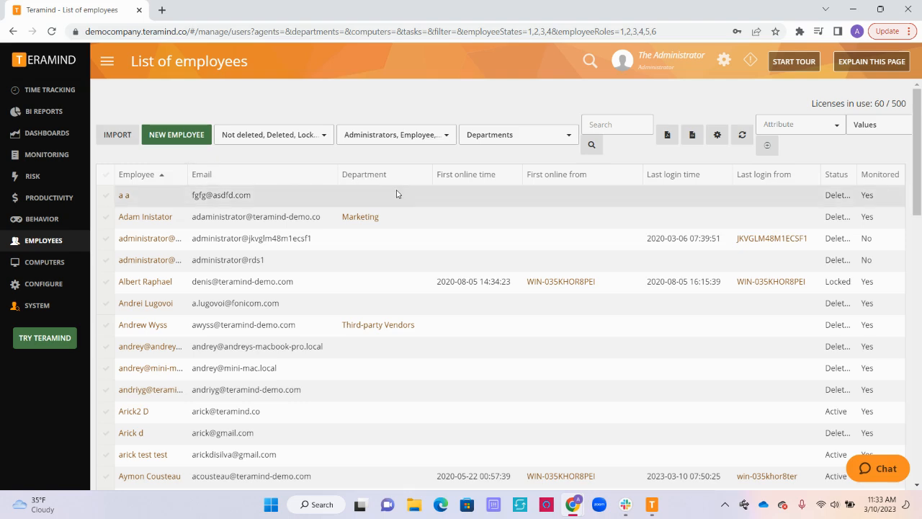
mouse_move(466, 174)
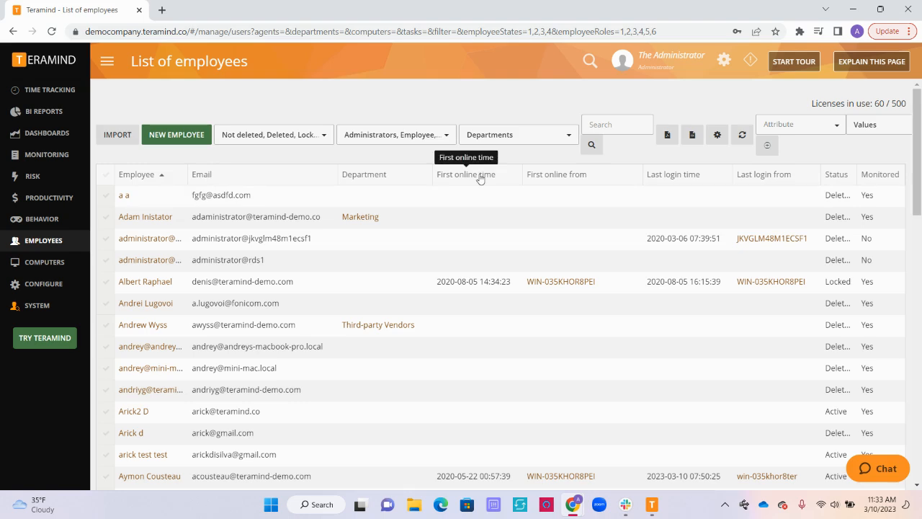
mouse_move(577, 173)
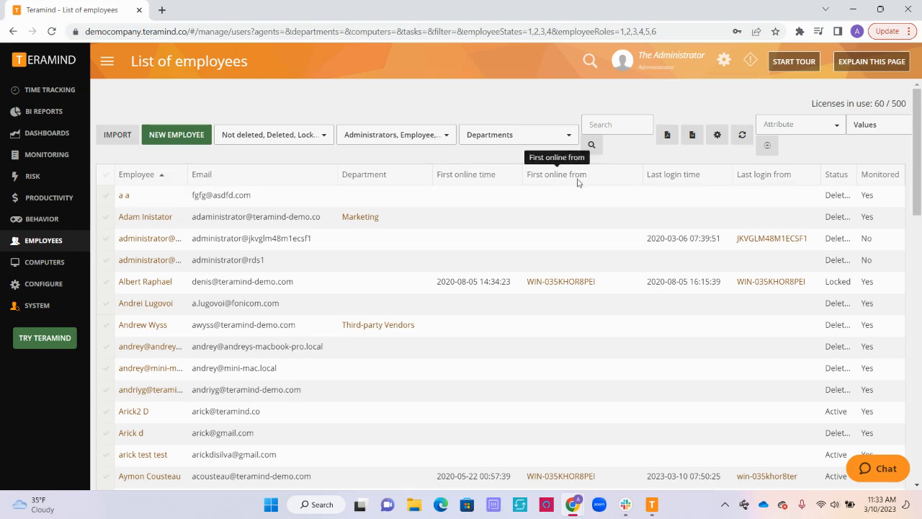
mouse_move(710, 180)
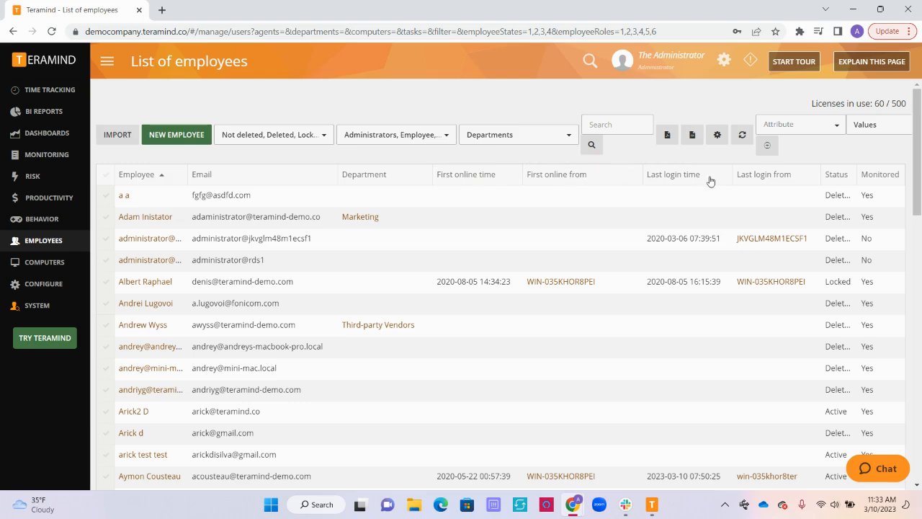
mouse_move(749, 174)
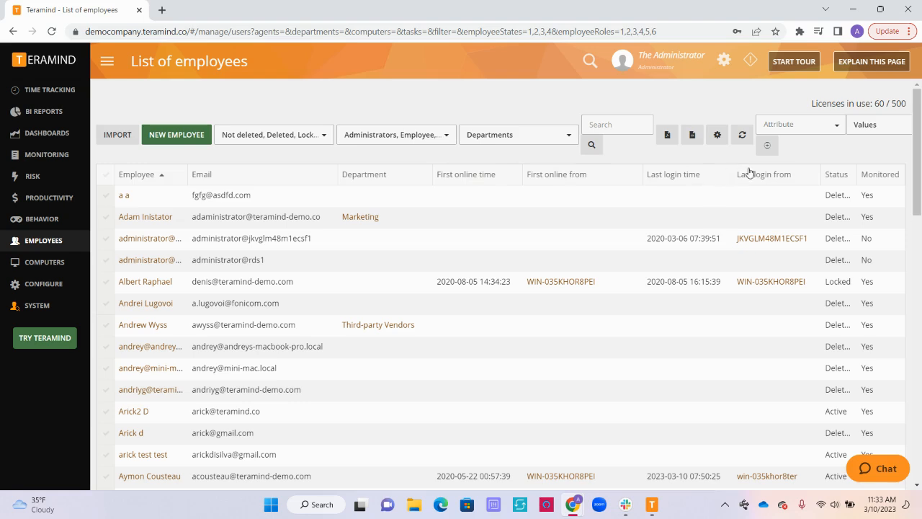
mouse_move(767, 179)
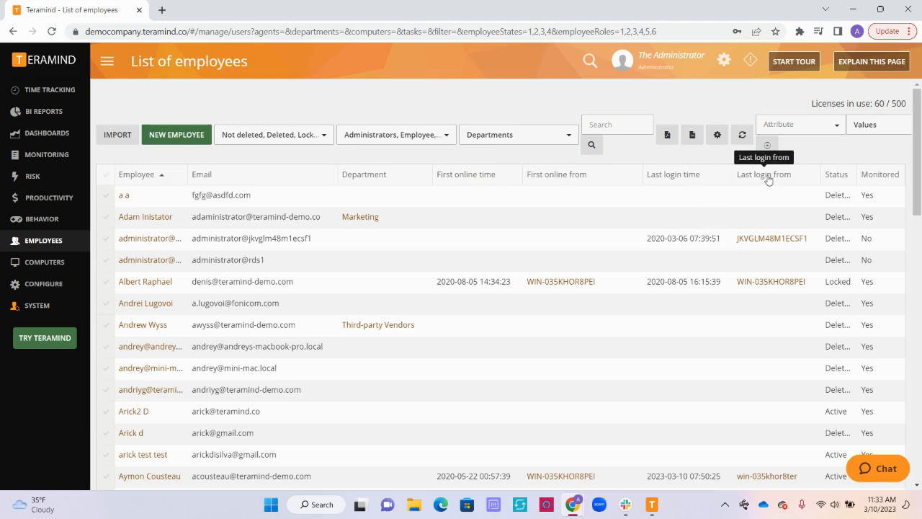
mouse_move(837, 183)
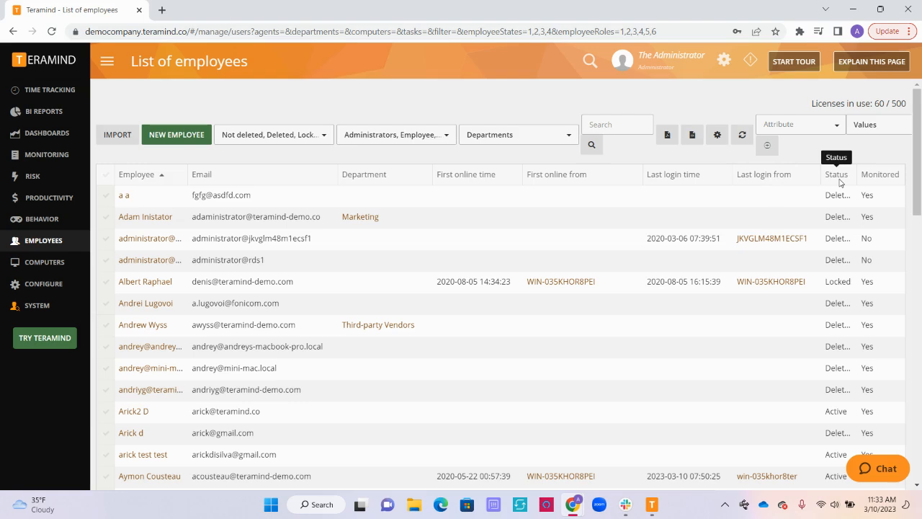
mouse_move(844, 281)
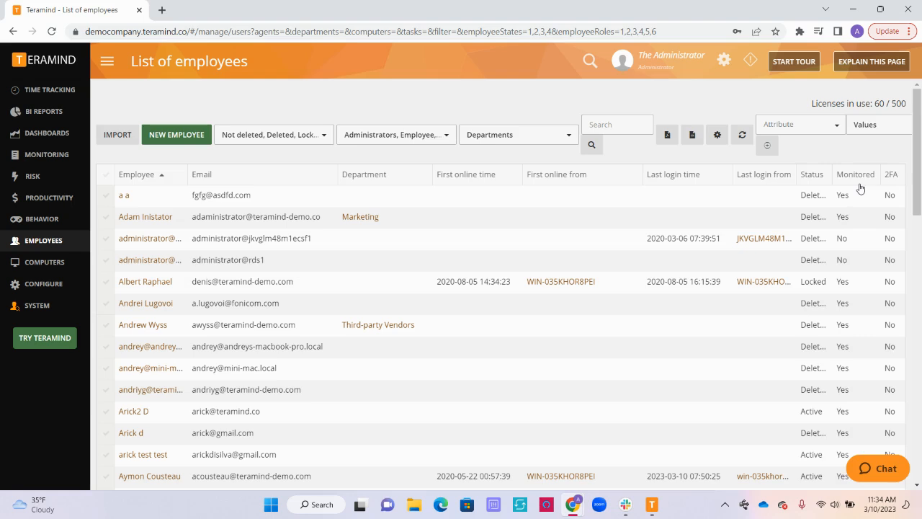
mouse_move(850, 276)
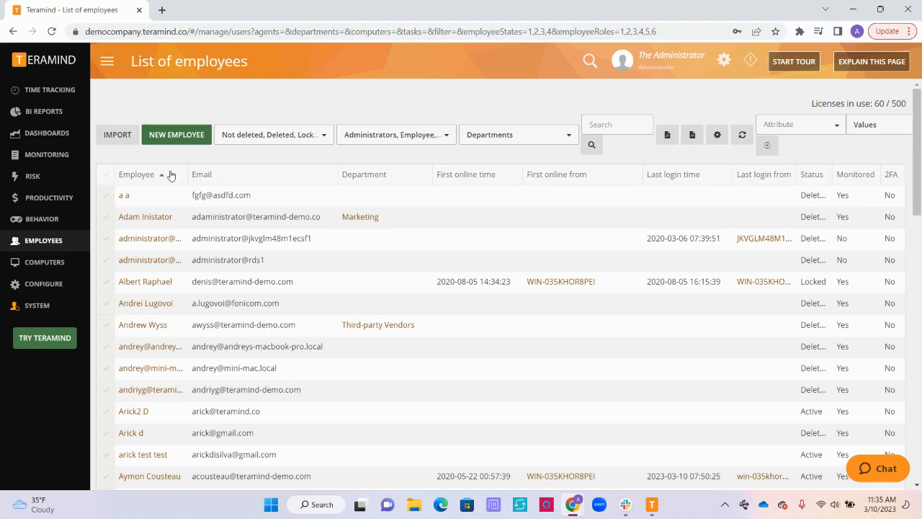
Step: Sort the employee list by the Employee column in reverse alphabetical order
left_click(136, 174)
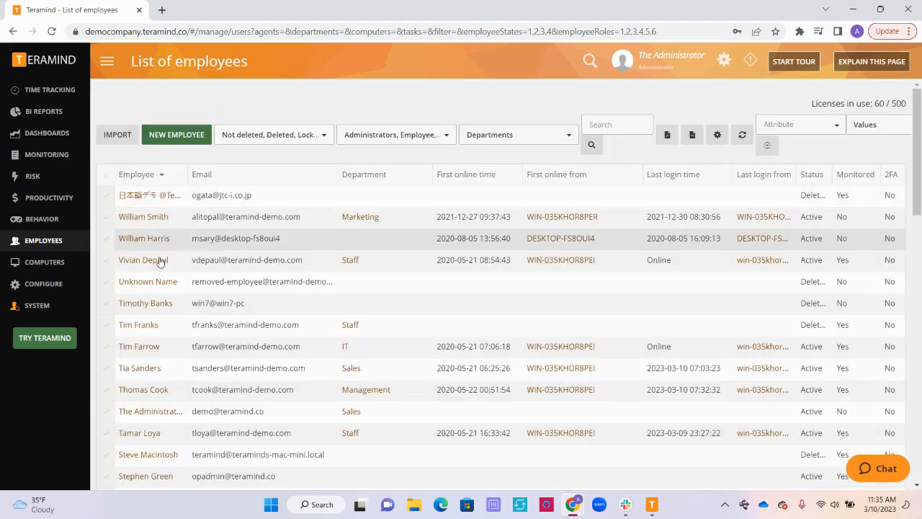
mouse_move(182, 343)
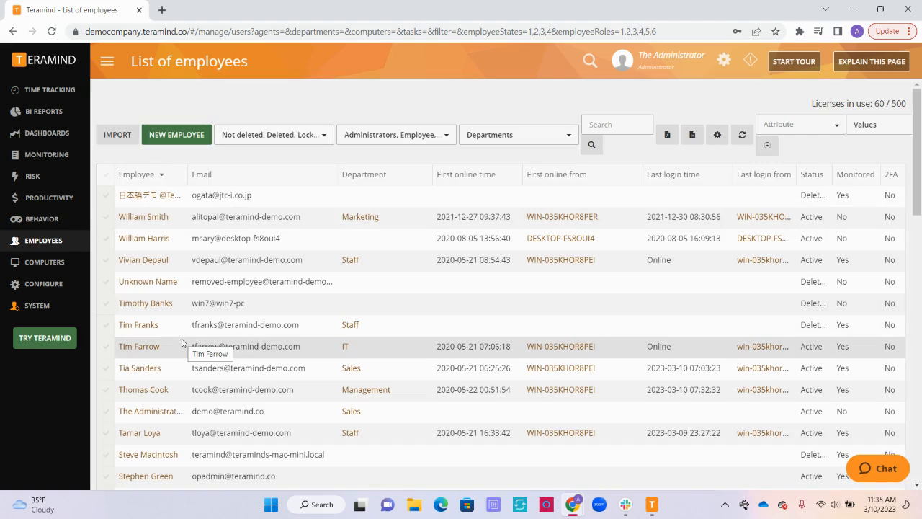